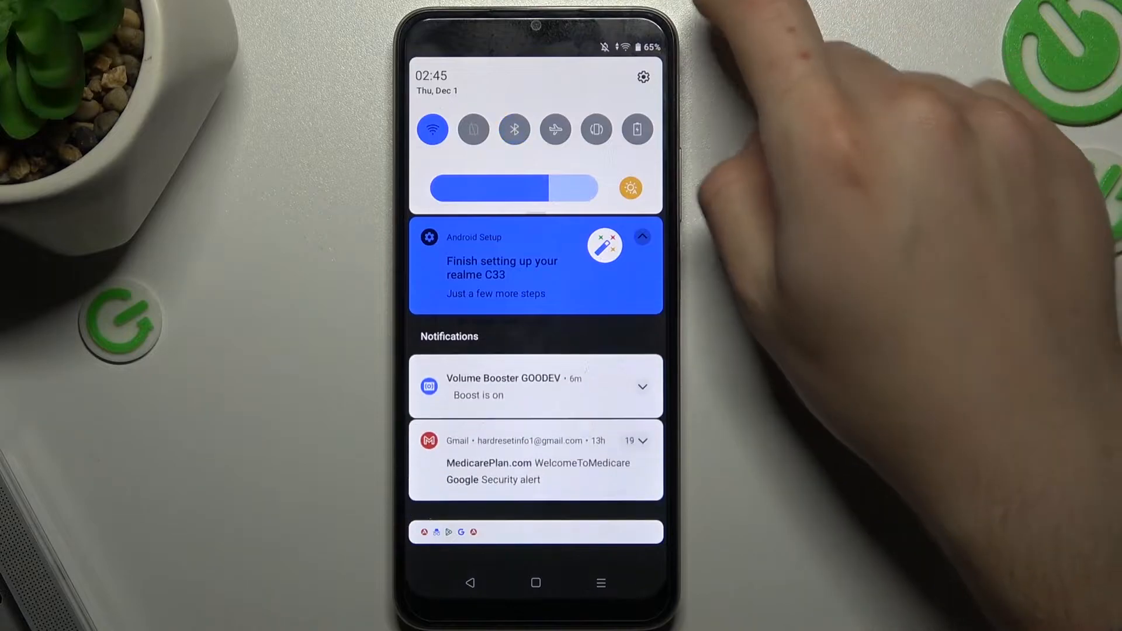
Step: Enable the Bluetooth tile in Quick Settings and go to the main Settings screen
left_click(513, 130)
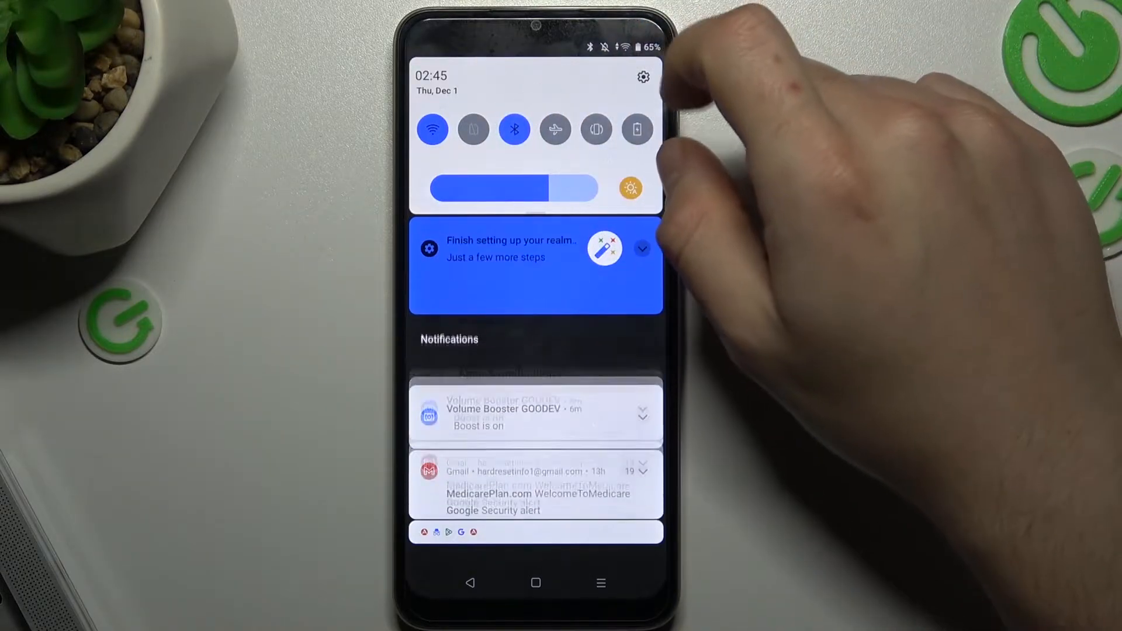
left_click(642, 77)
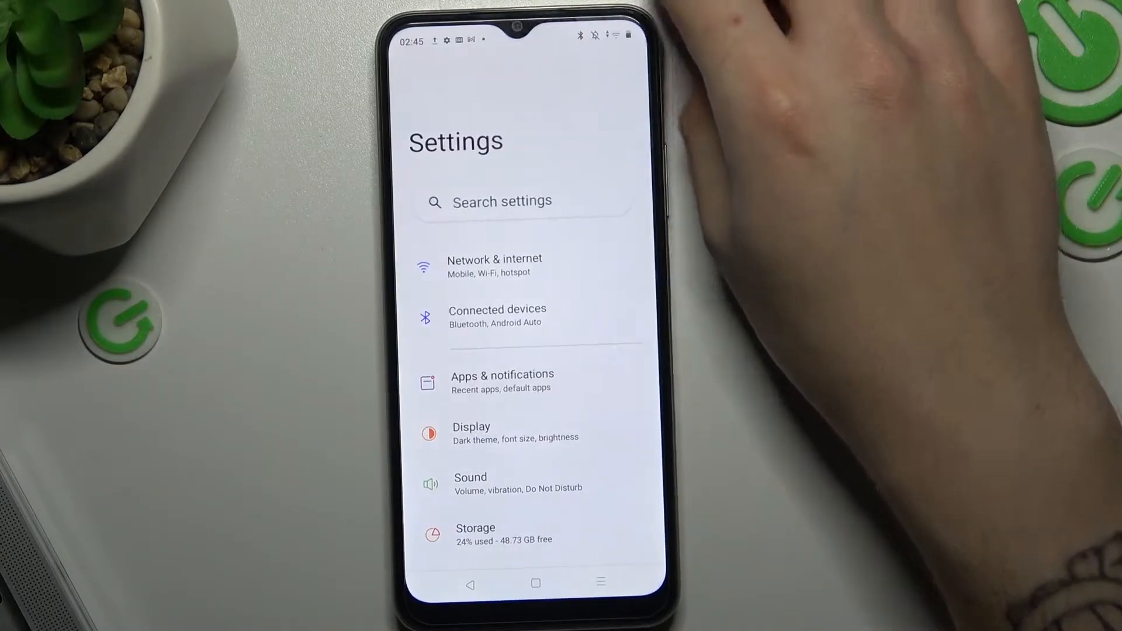
Step: From Connected devices > Pair new device, rename the phone's Bluetooth name to 'realme C33s'
left_click(497, 316)
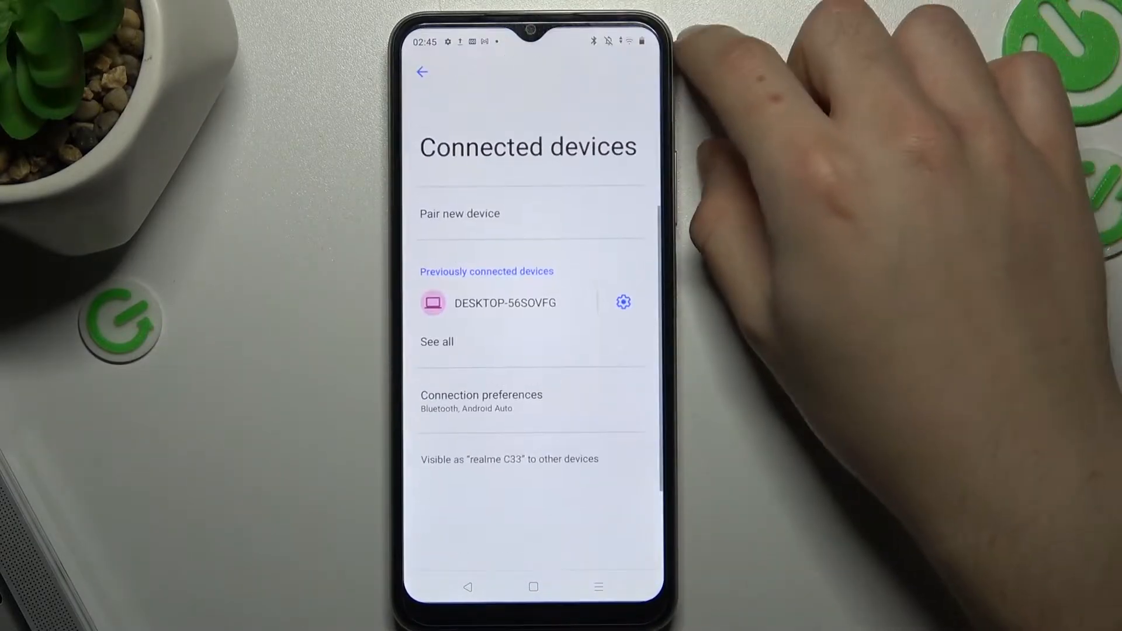
left_click(459, 213)
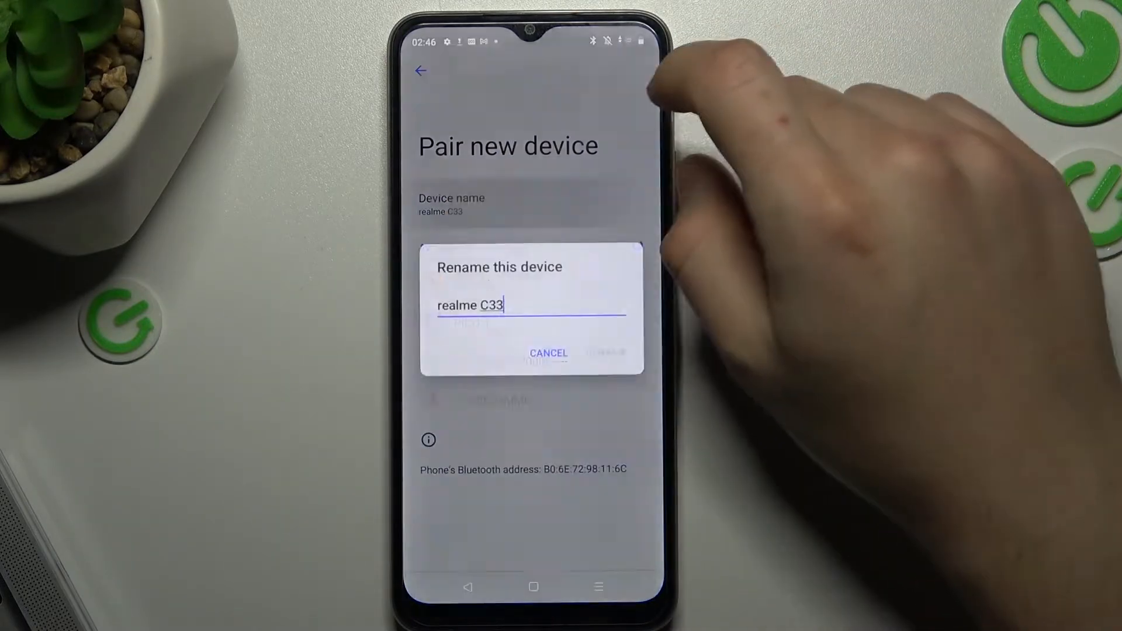
type("s")
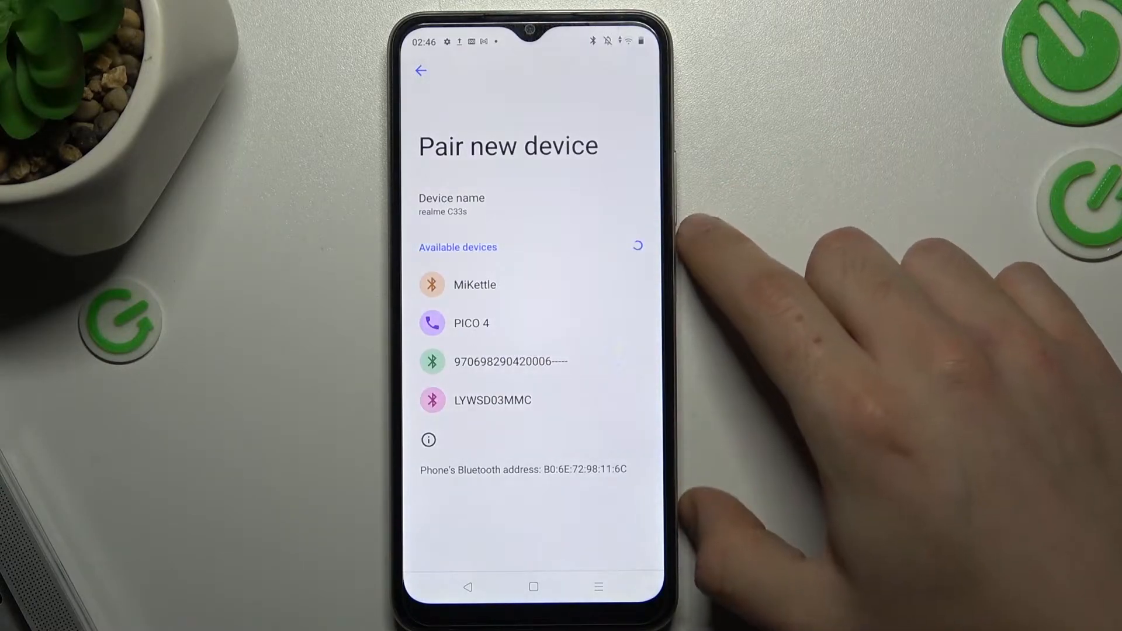
mouse_move(472, 215)
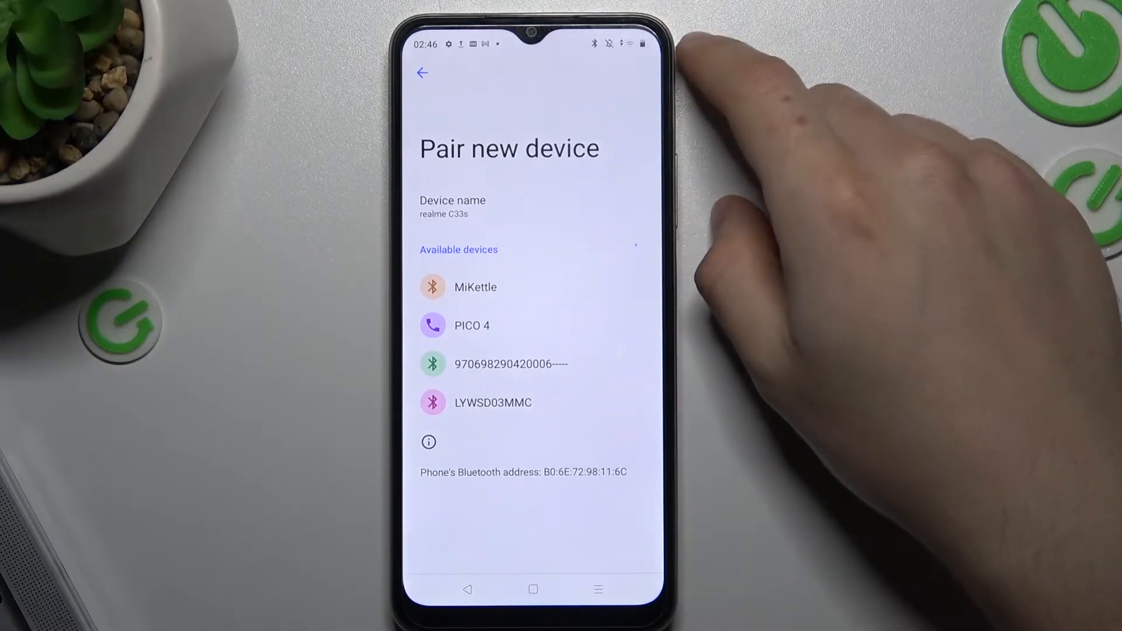
Step: Return to the main Settings list and go into System to reach Reset options
left_click(422, 72)
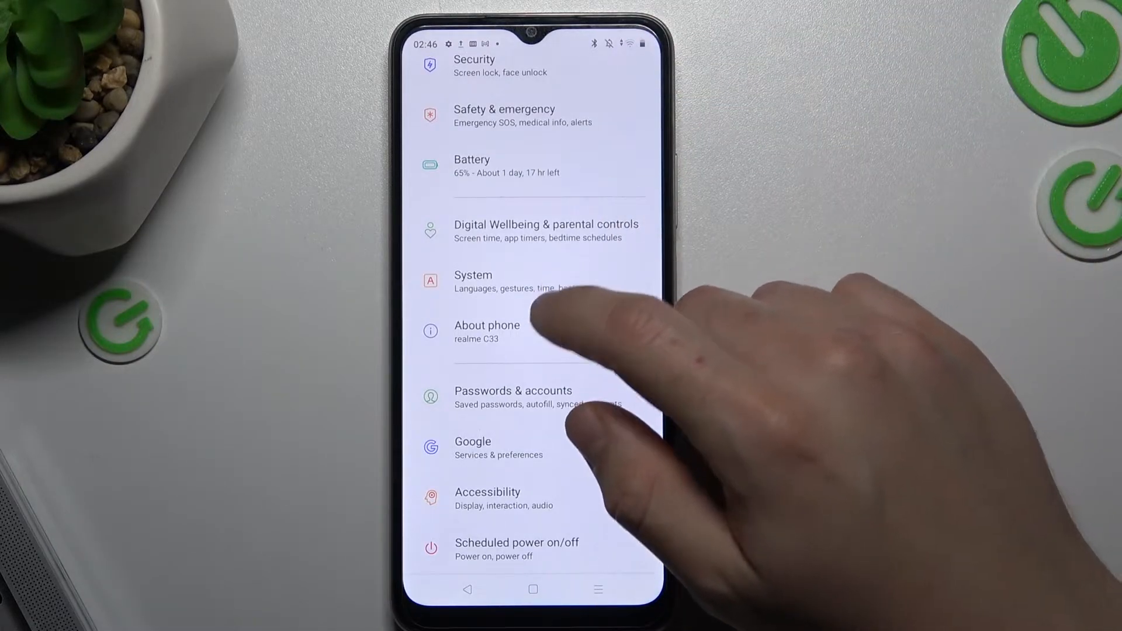
left_click(473, 281)
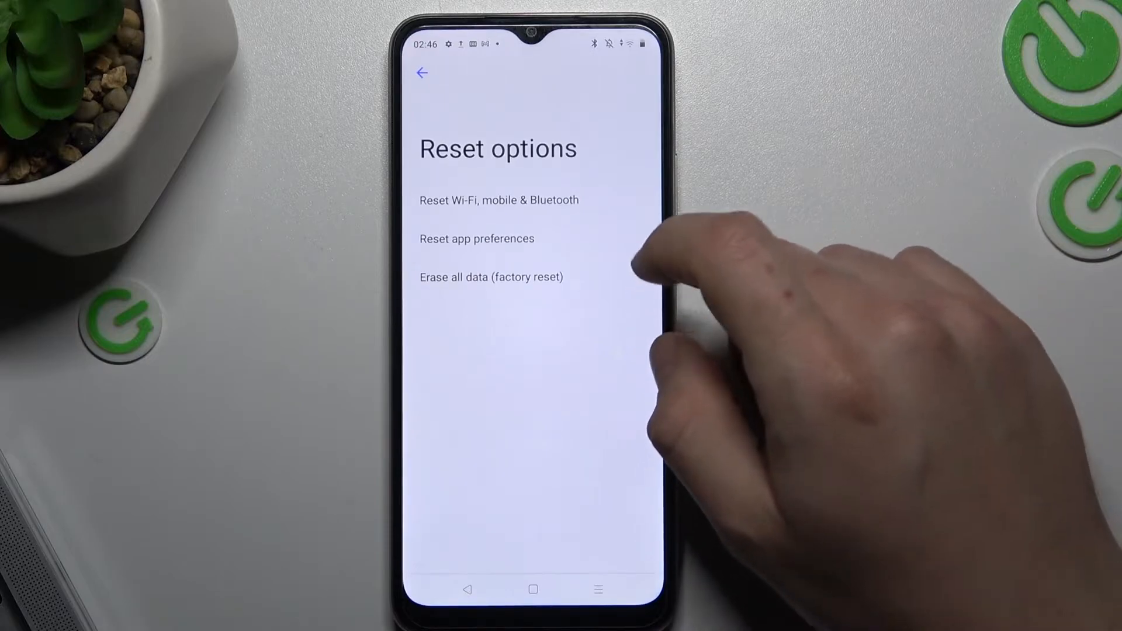
Step: Confirm the Wi‑Fi, mobile & Bluetooth reset and return to the System list
left_click(499, 200)
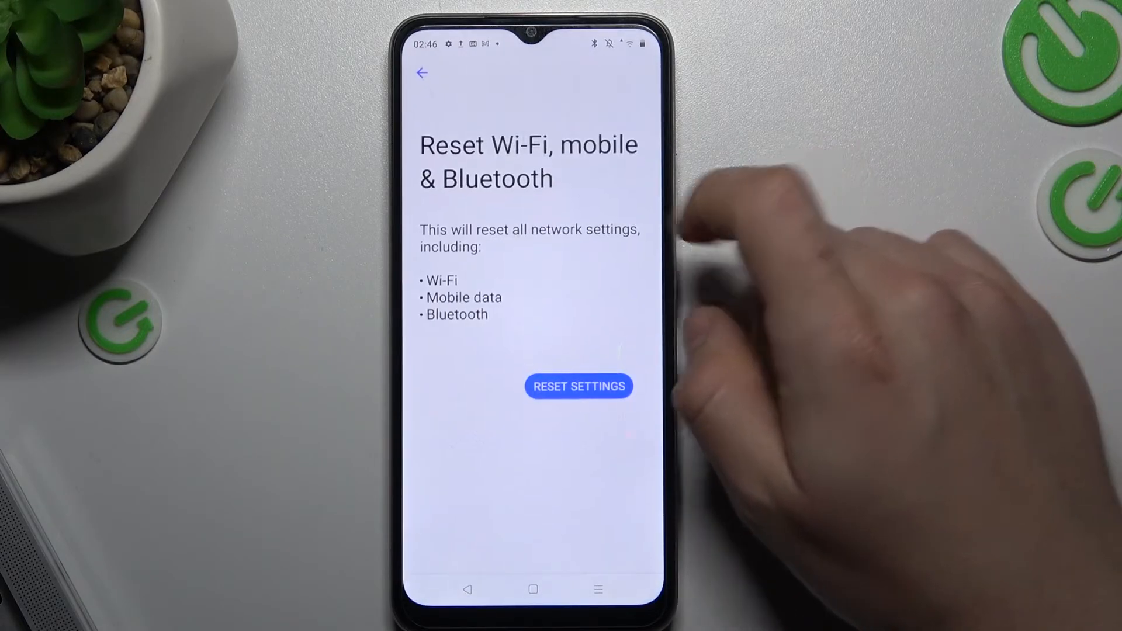
left_click(578, 385)
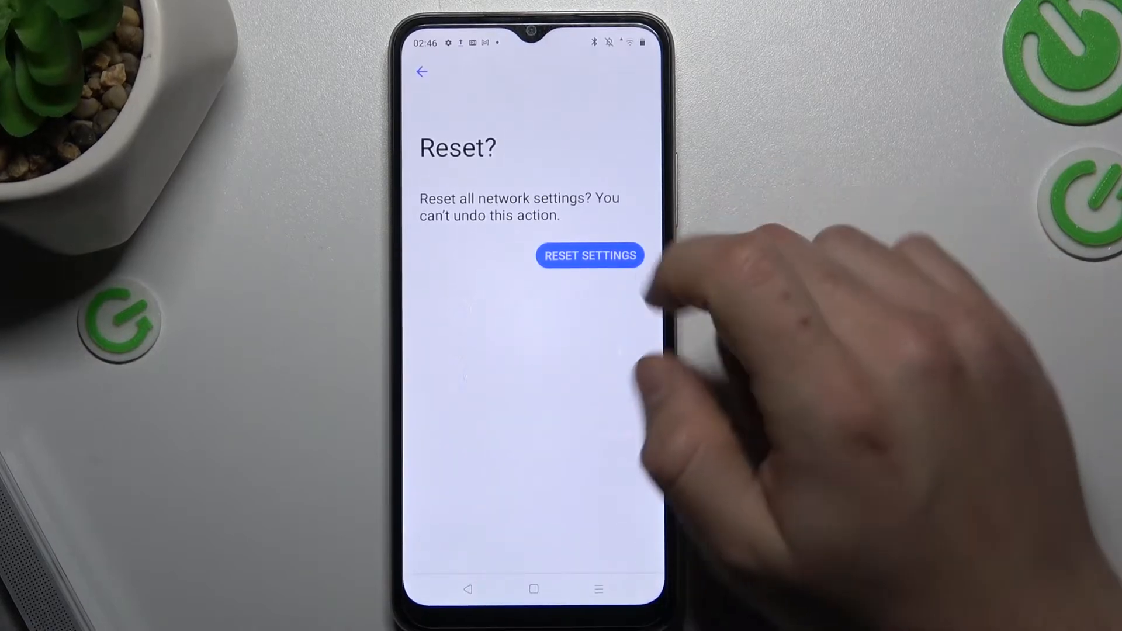
left_click(589, 256)
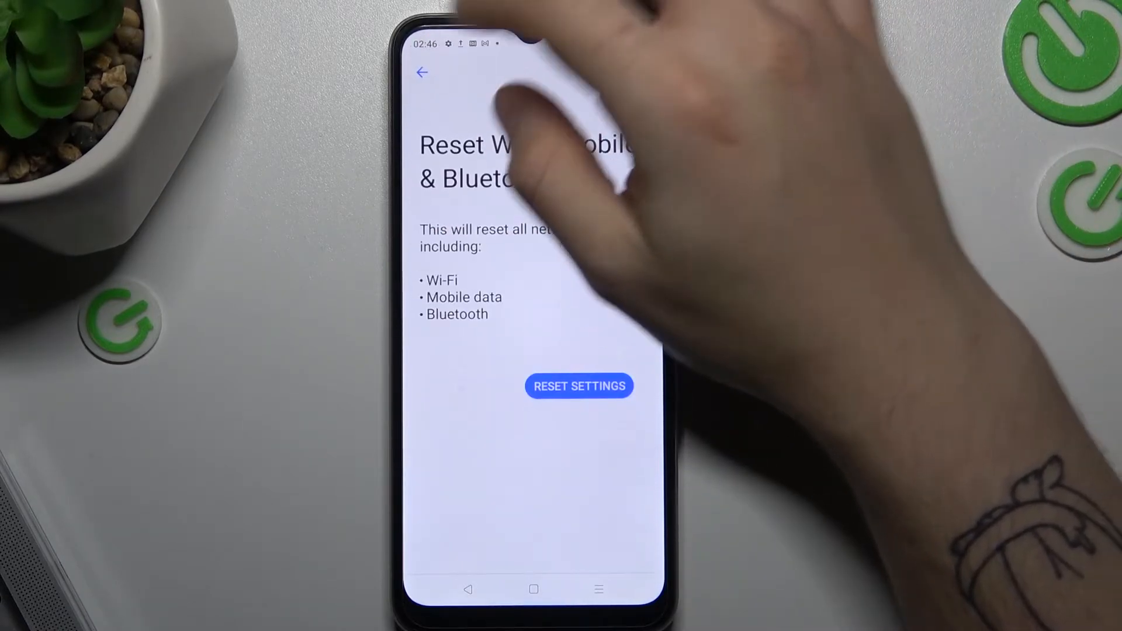
left_click(422, 73)
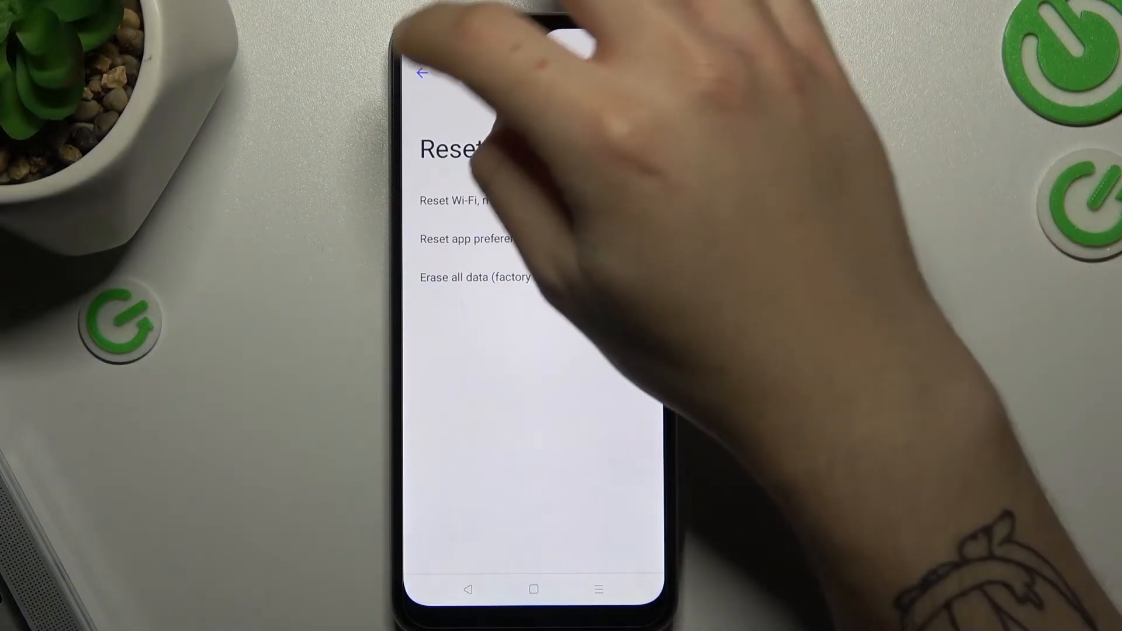
left_click(422, 72)
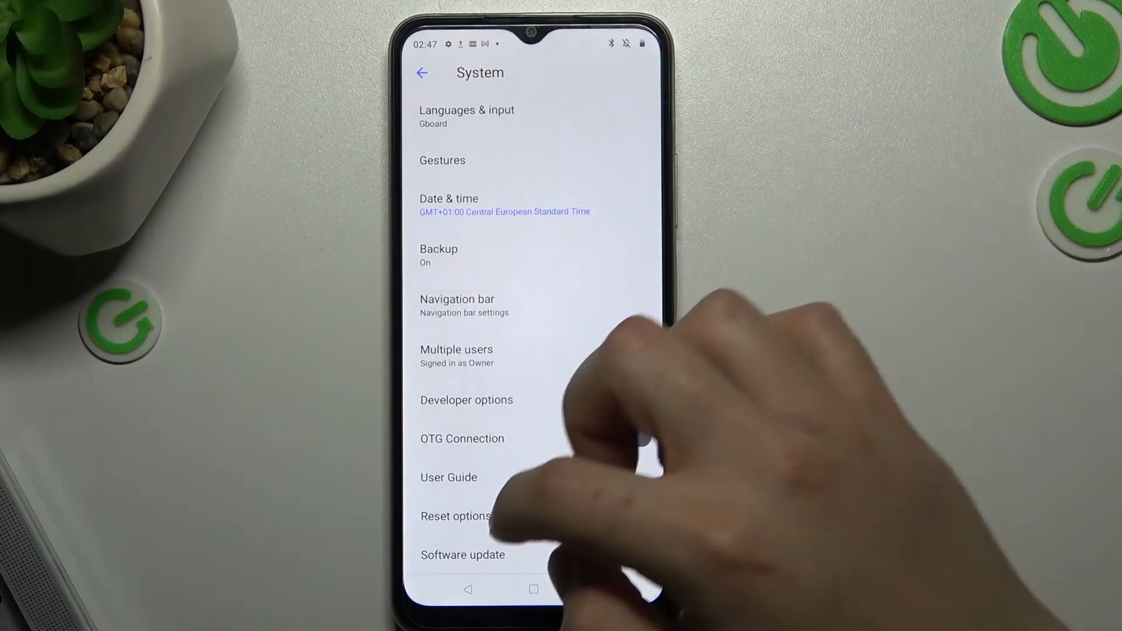
Step: Reach the Software update page twice via System; it shows no network connection
left_click(462, 553)
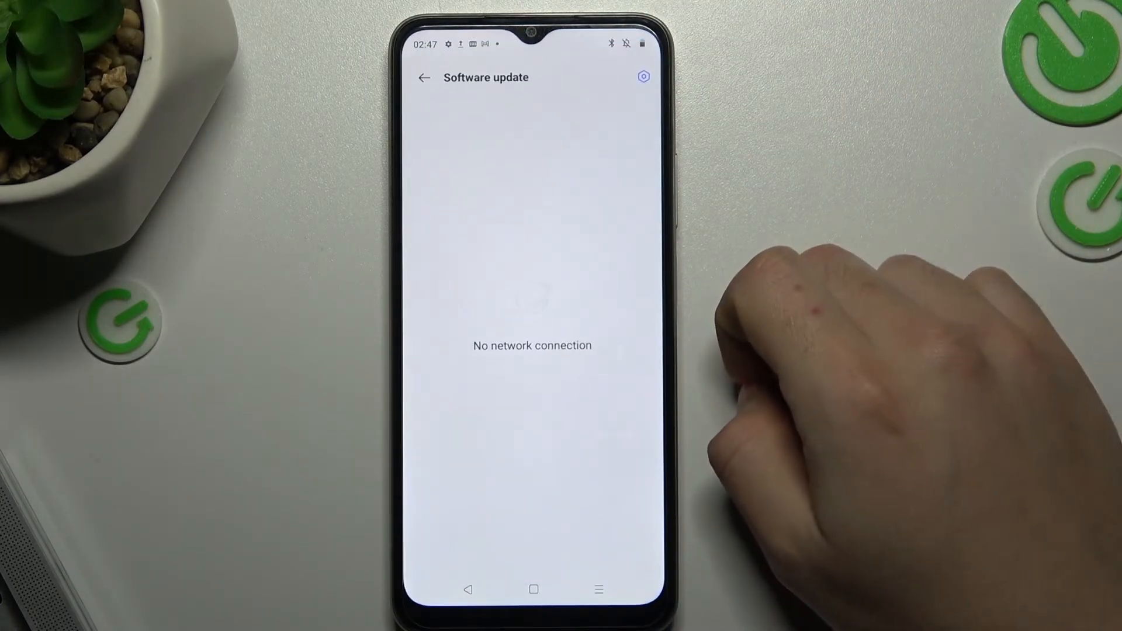
left_click(424, 77)
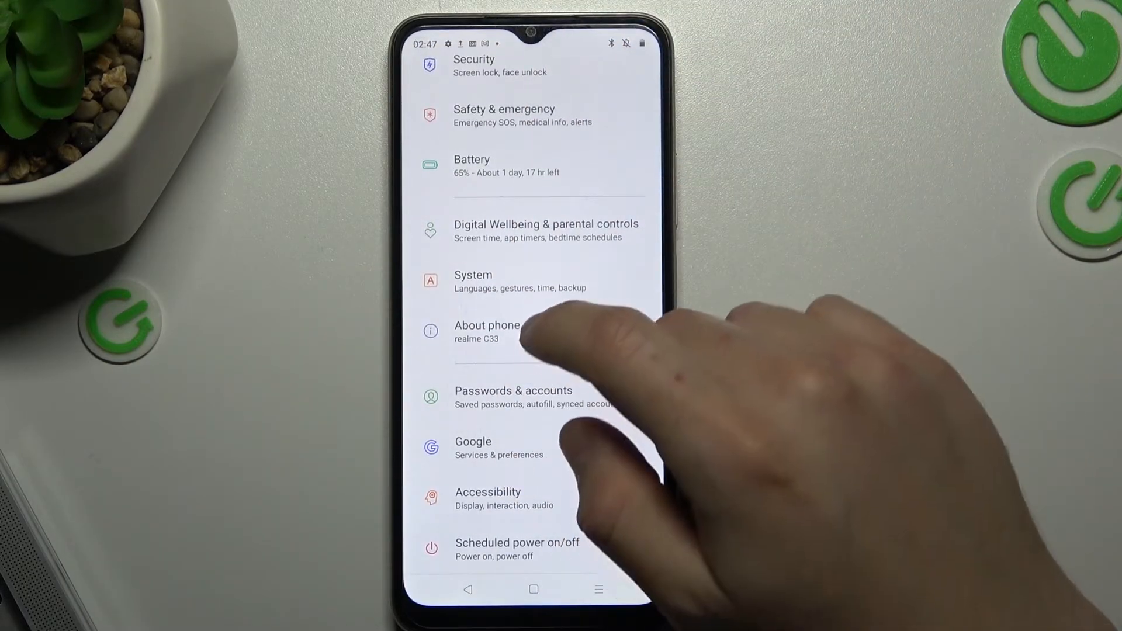
left_click(473, 281)
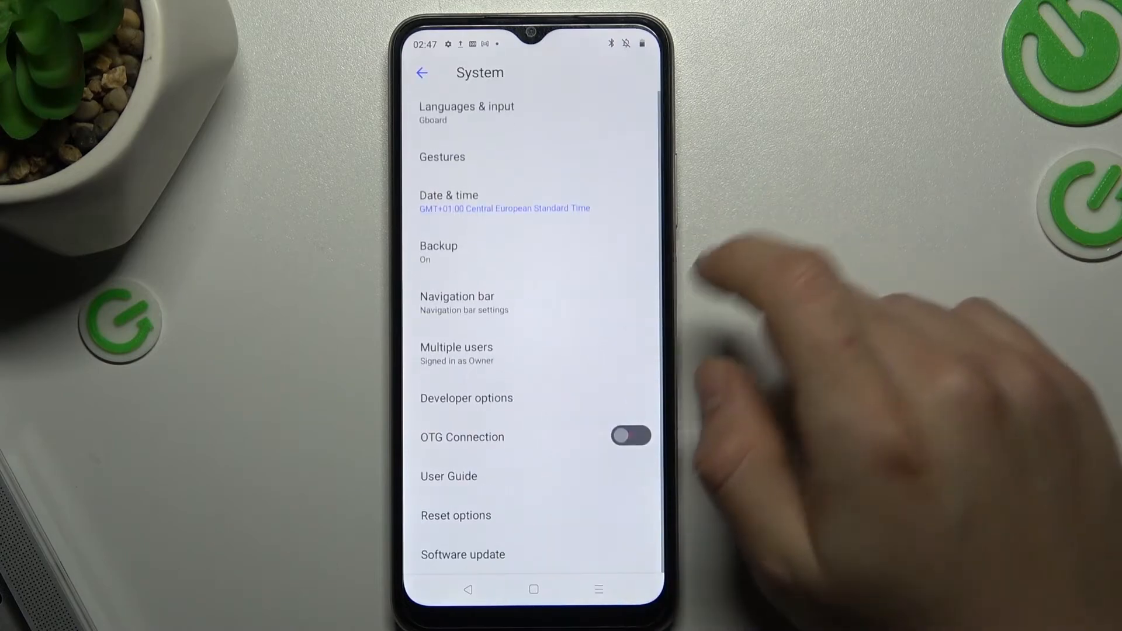
left_click(463, 554)
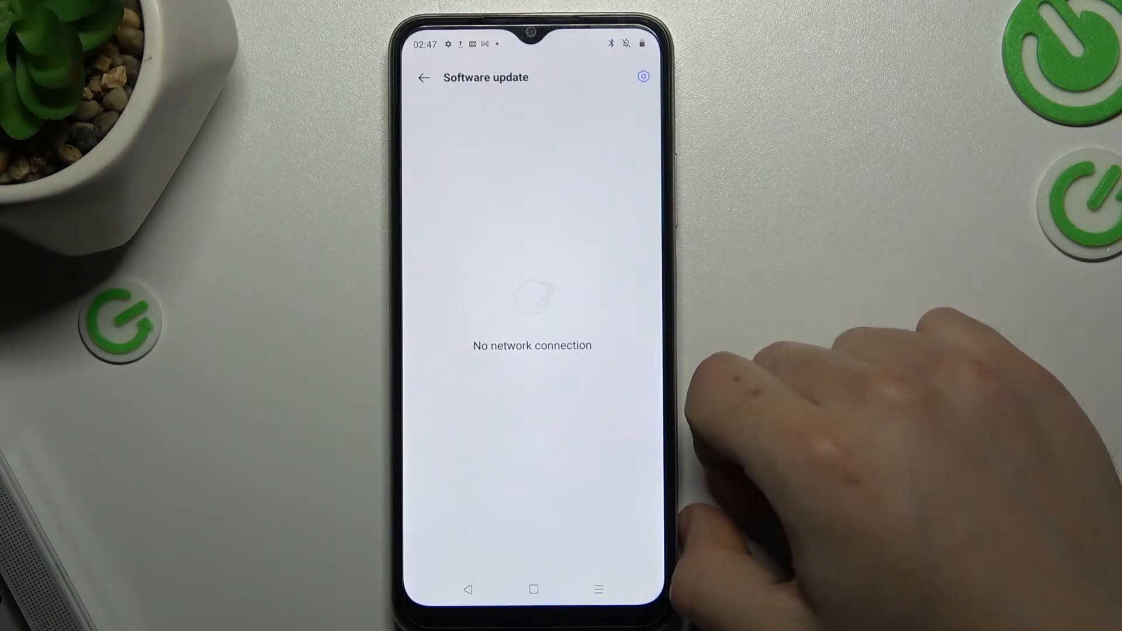